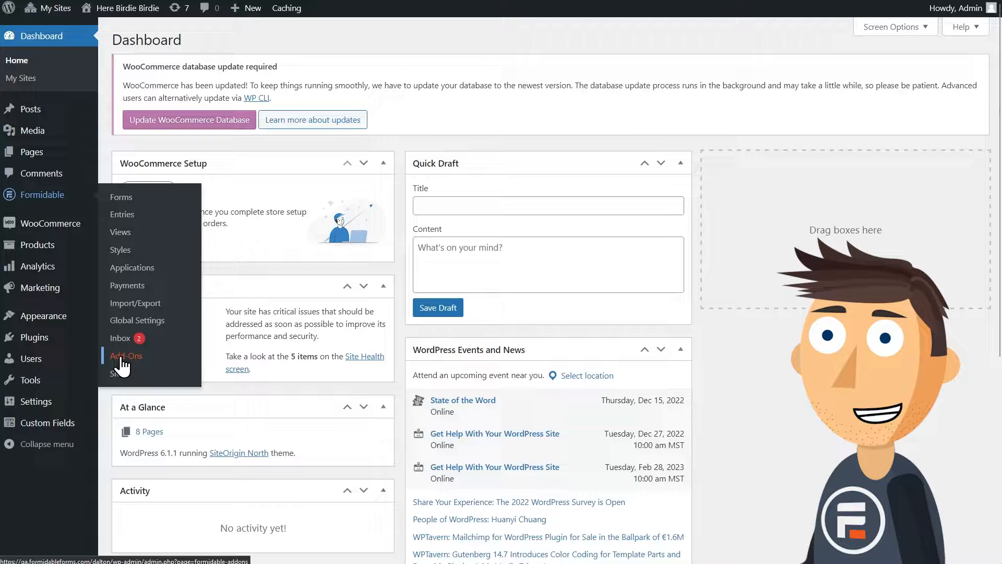
Step: Review the Advanced Custom Fields add-on, then view the empty ACF Field Groups list
left_click(127, 355)
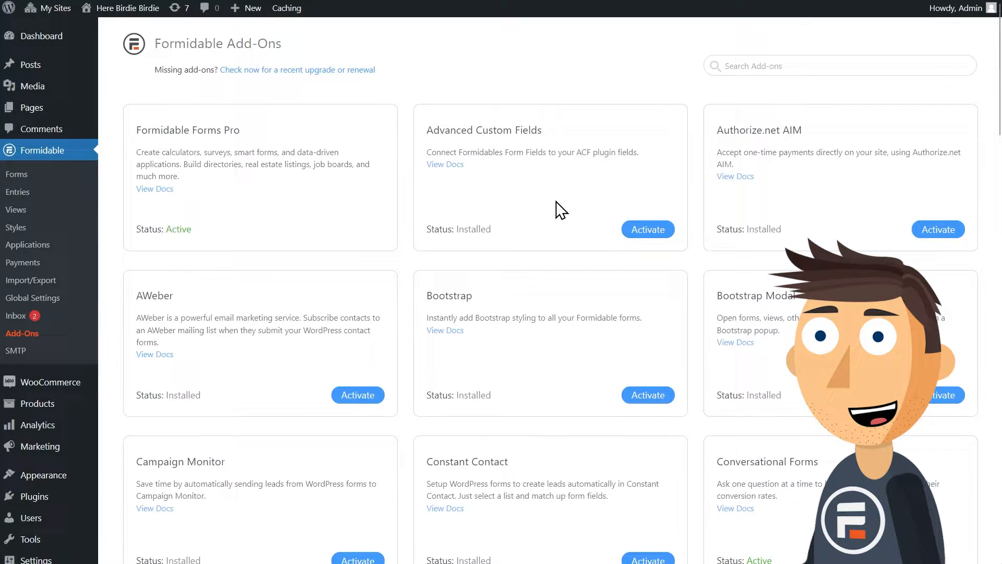
left_click(648, 229)
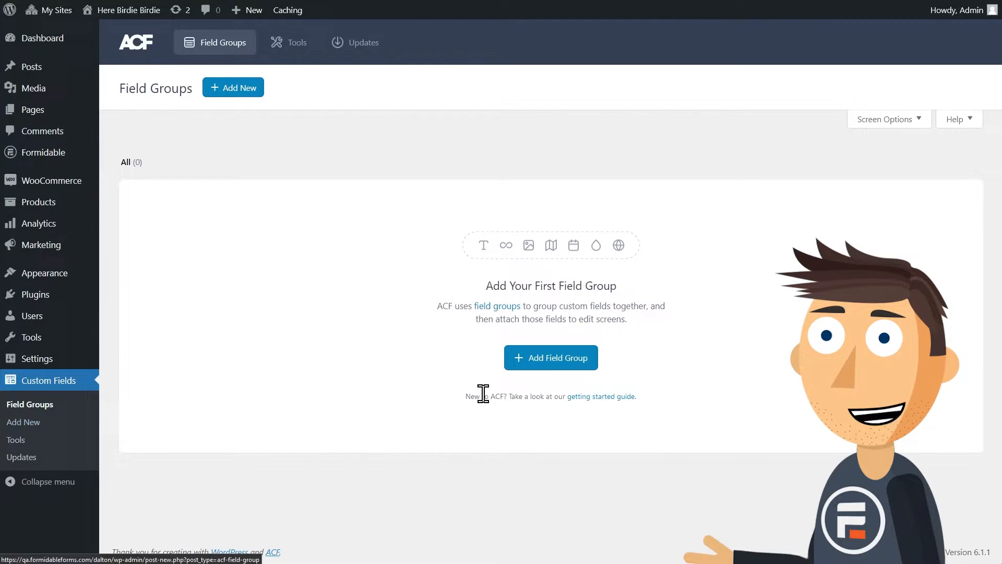
Step: Start a new field group with a Name text field and a Date date-picker field
left_click(550, 357)
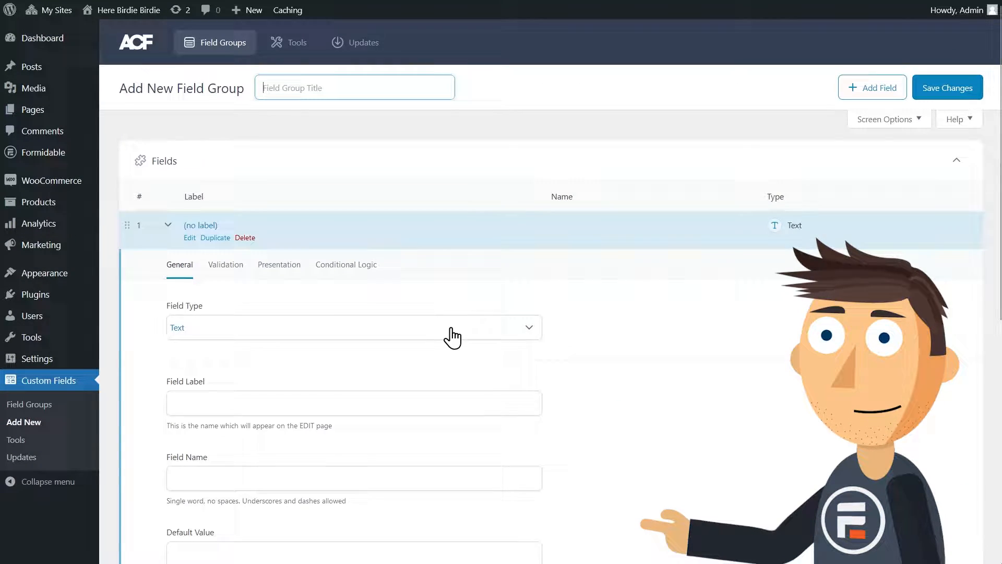
type("Name")
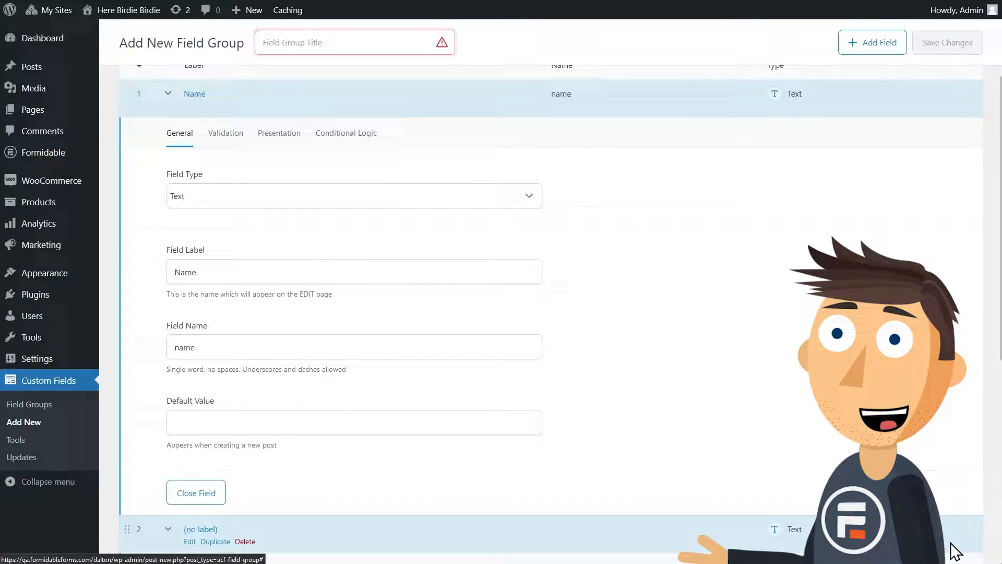
left_click(354, 223)
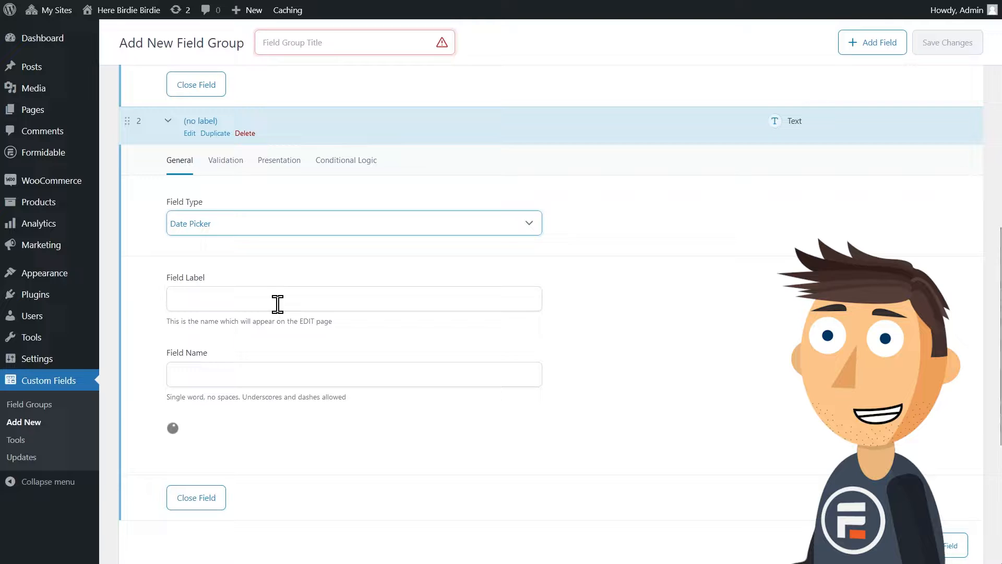
type("Date")
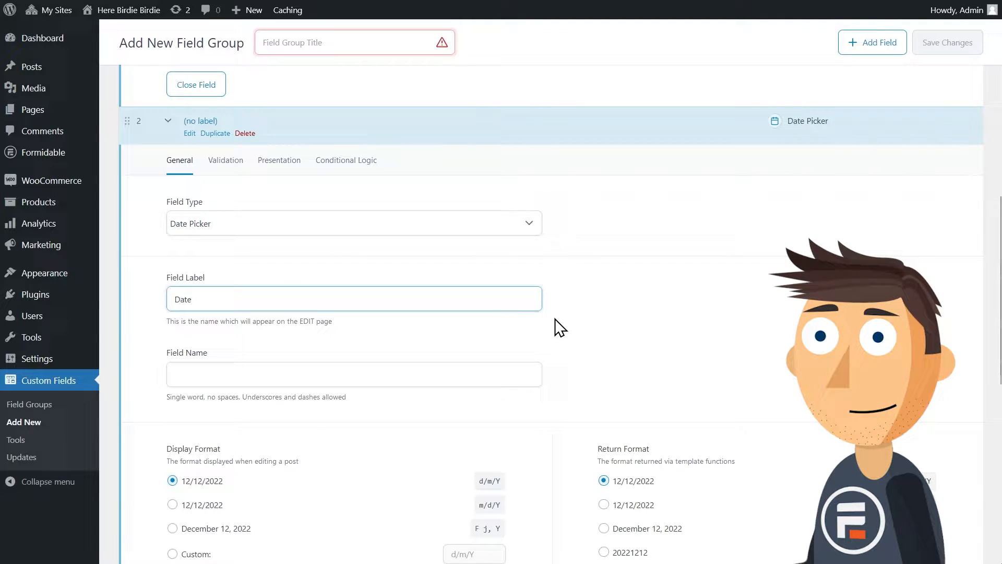
scroll("down", 3)
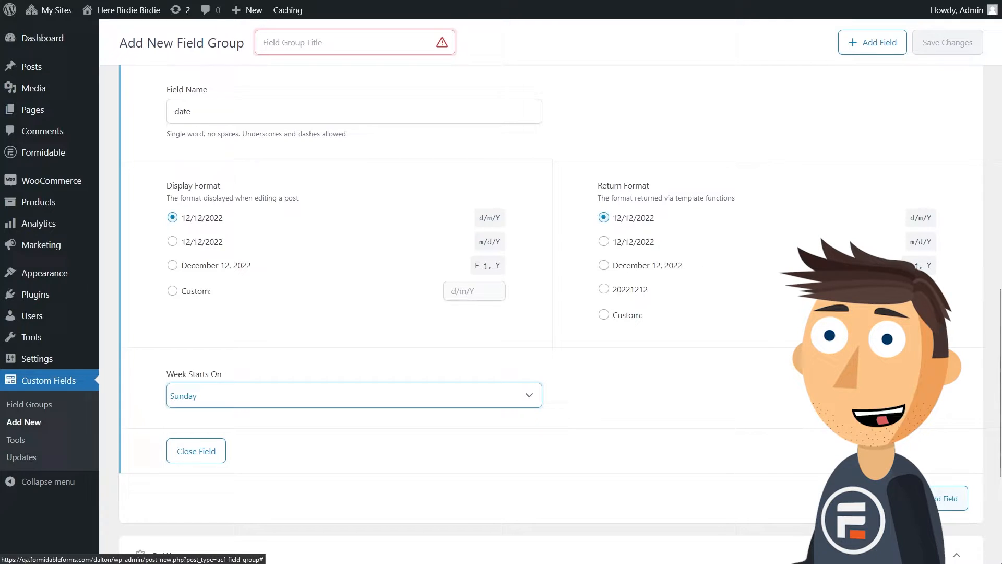
Step: Add a third field, a time picker labelled Time
left_click(195, 450)
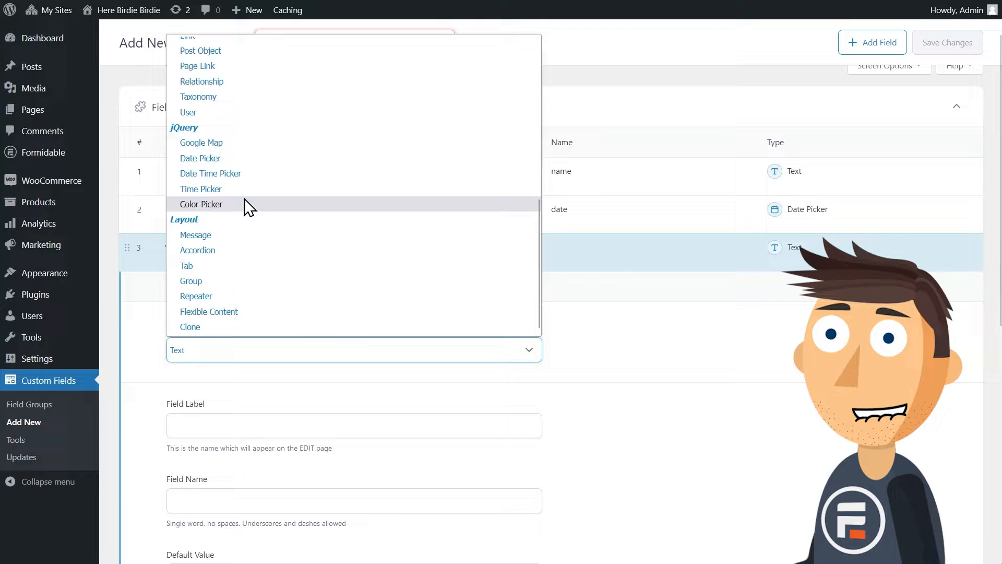
left_click(200, 189)
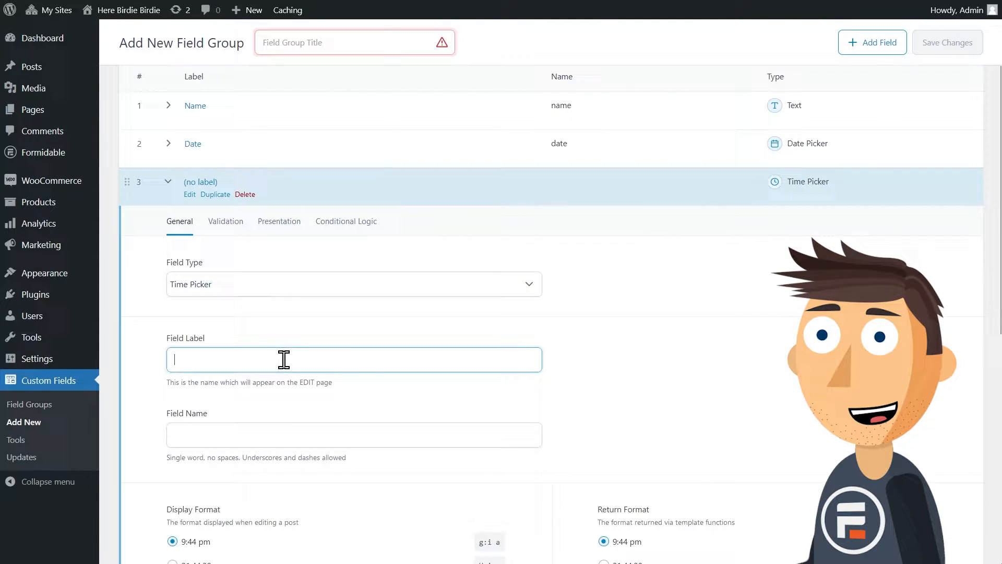
type("Time")
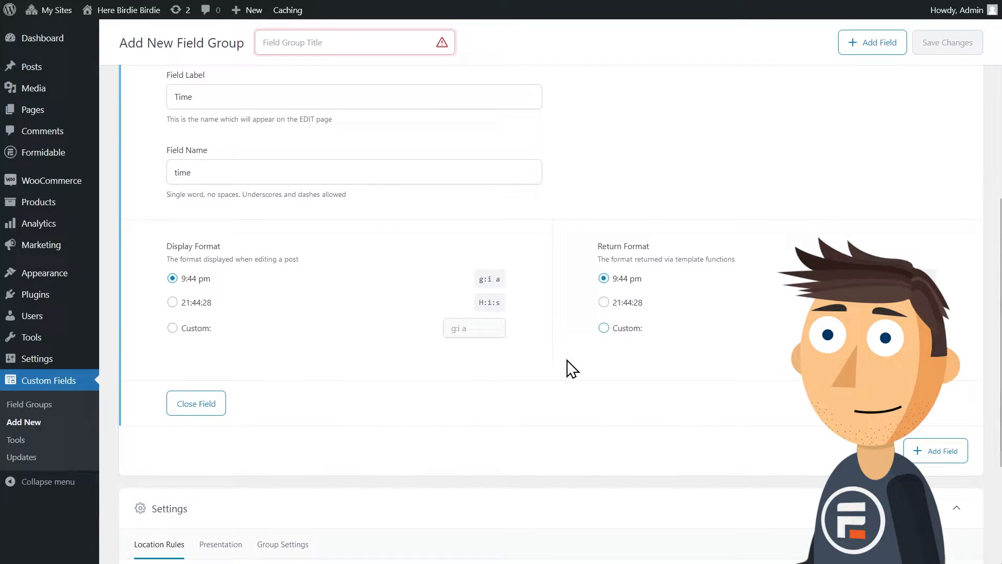
left_click(195, 403)
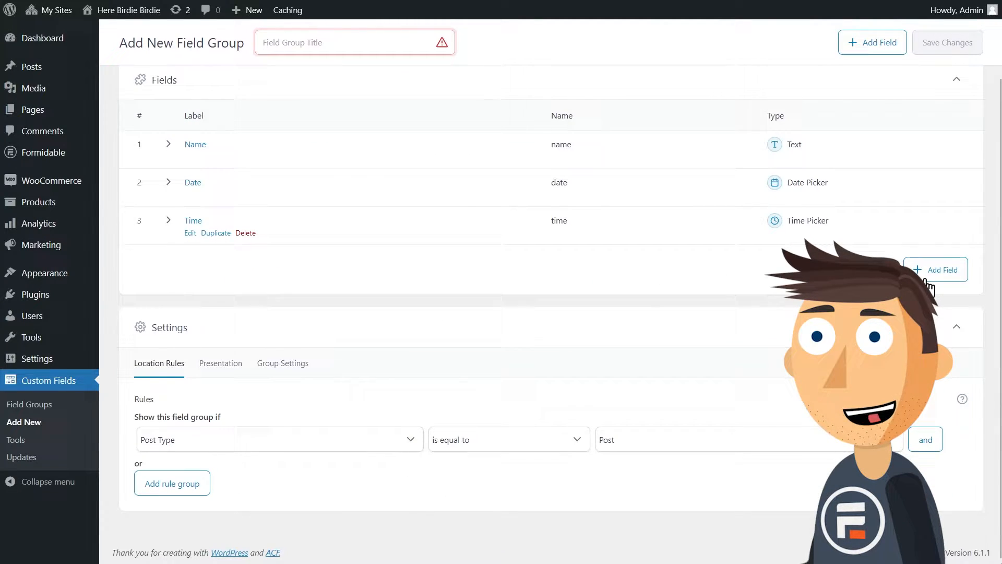
Step: Add a Bird(s) Seen repeater with a Bird Seen select sub-field and an Additional Comments text area
left_click(934, 269)
type("Bird(s) Seen")
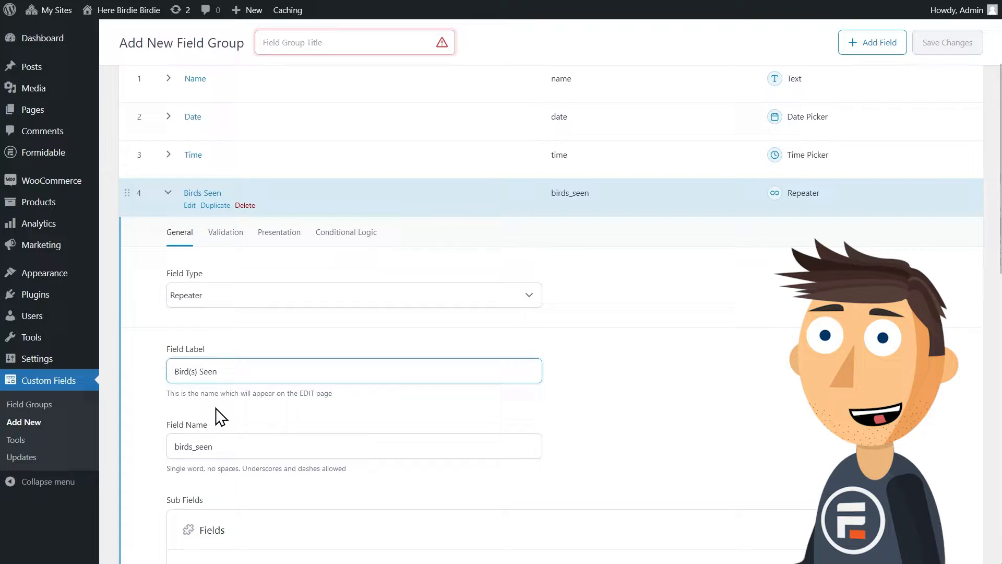
scroll("down", 3)
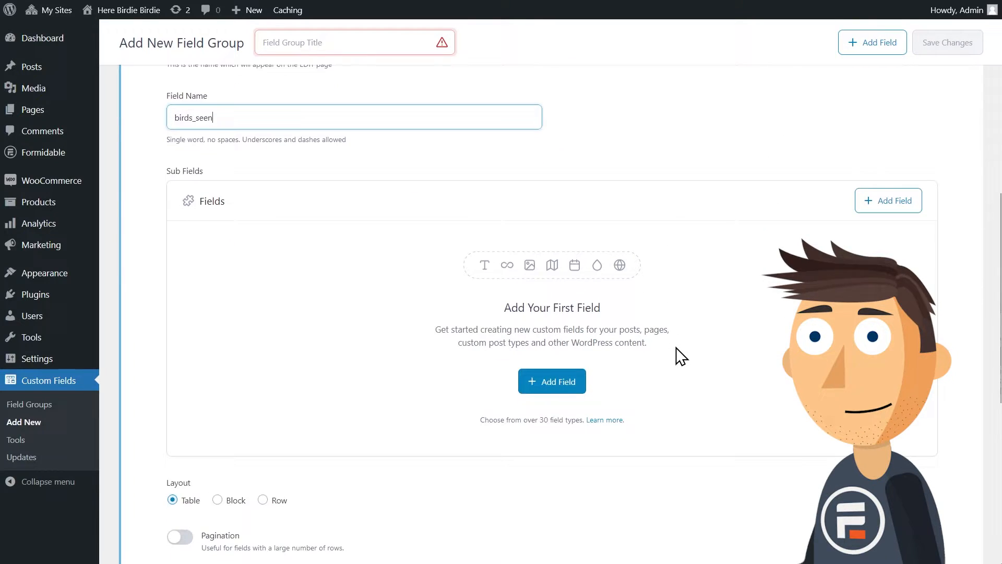
left_click(551, 381)
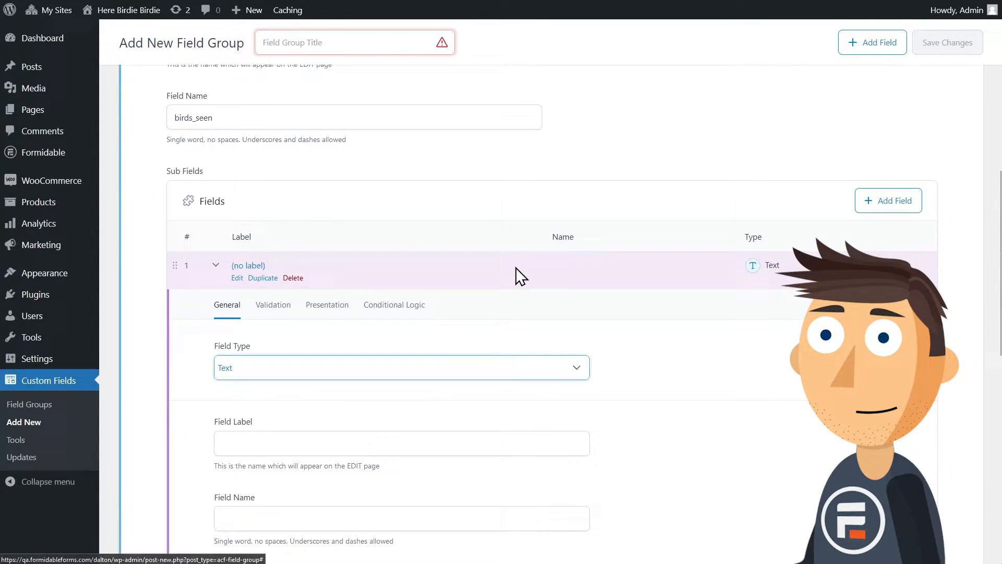
left_click(401, 366)
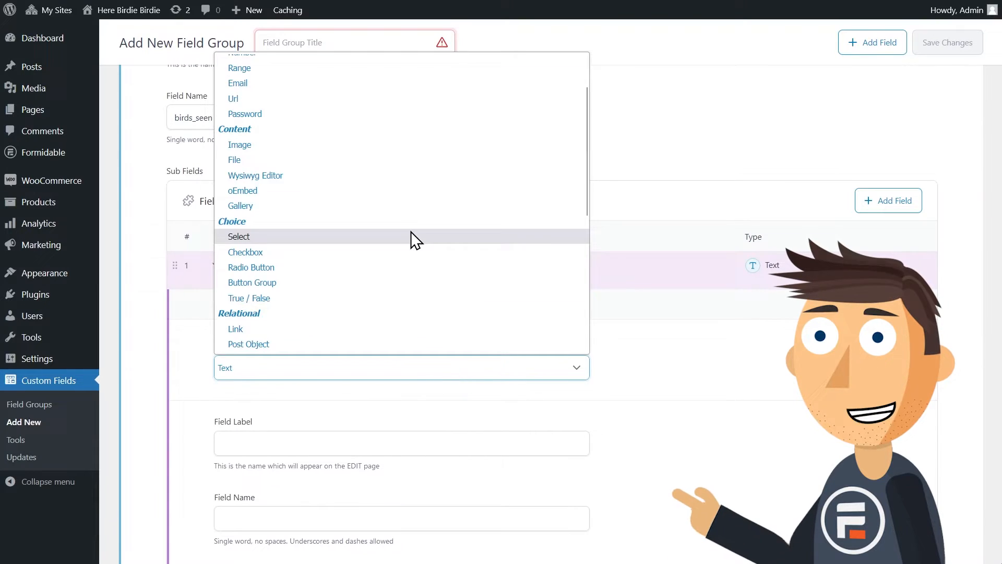
left_click(239, 237)
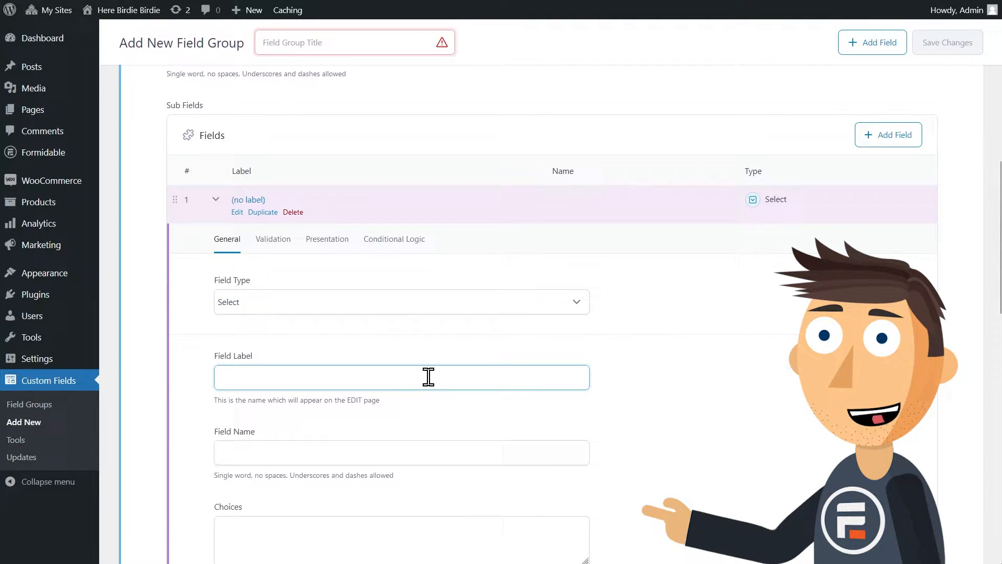
type("Bird Seen")
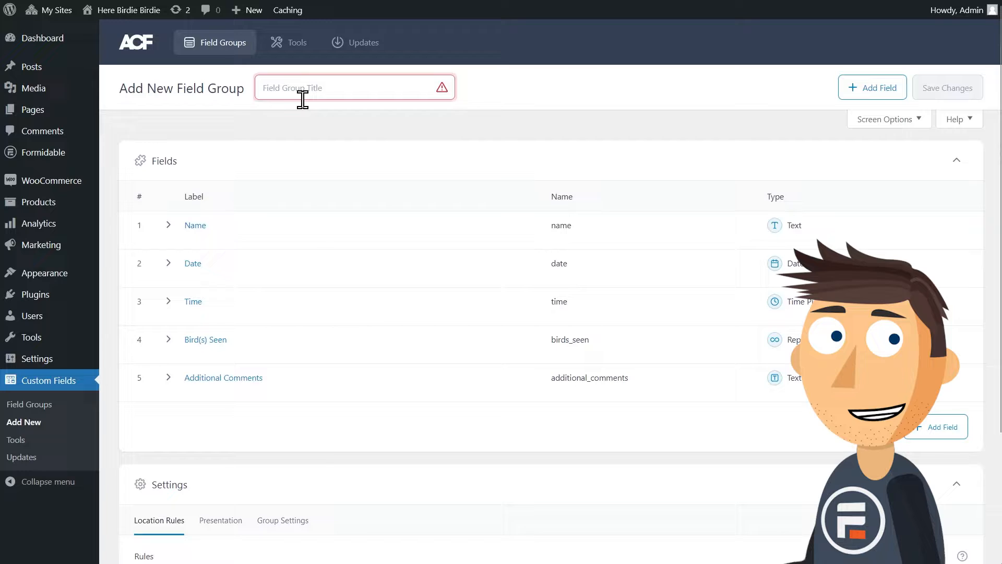
Step: Title the field group Bird Watching and save it
type("Bird Watching")
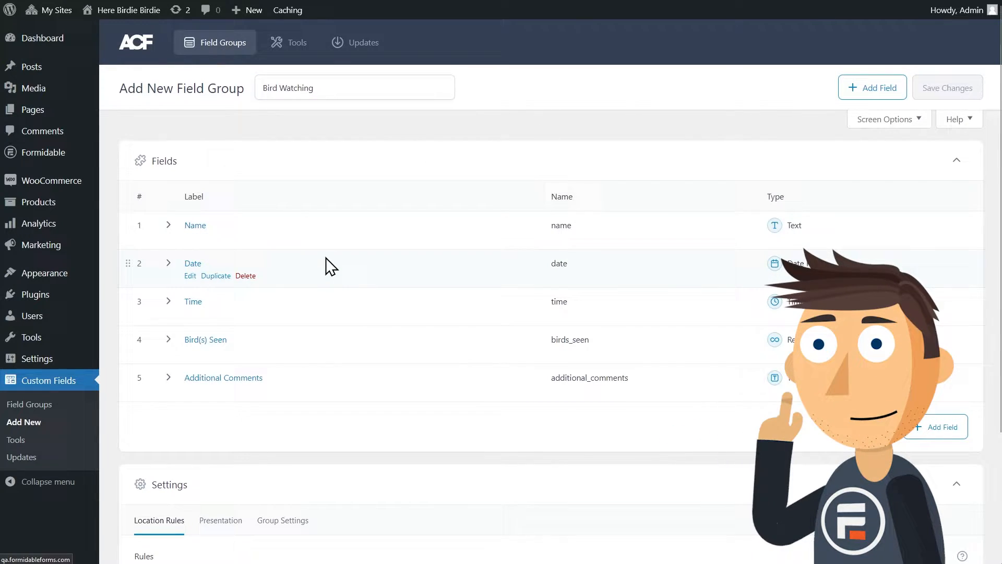
left_click(947, 87)
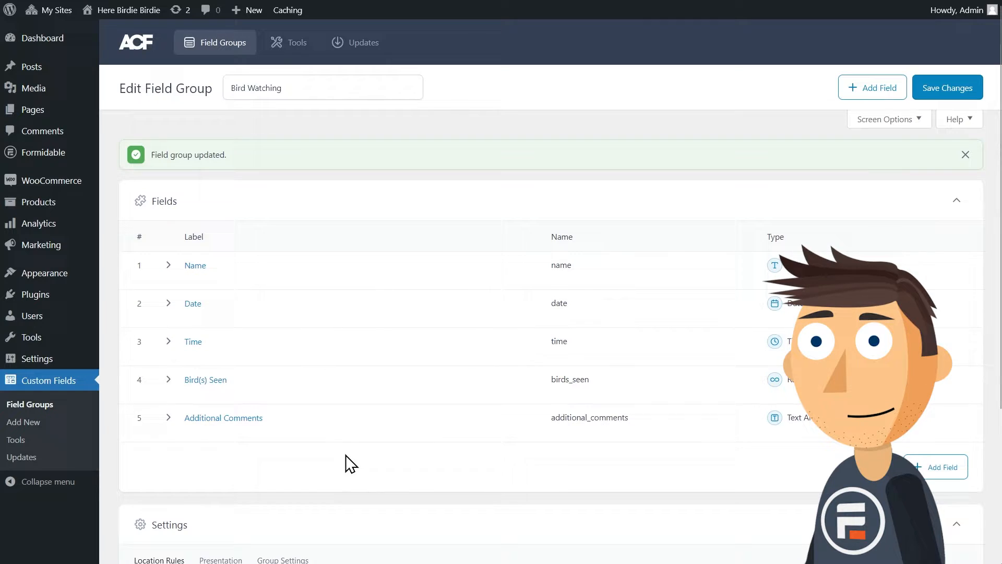
mouse_move(36, 153)
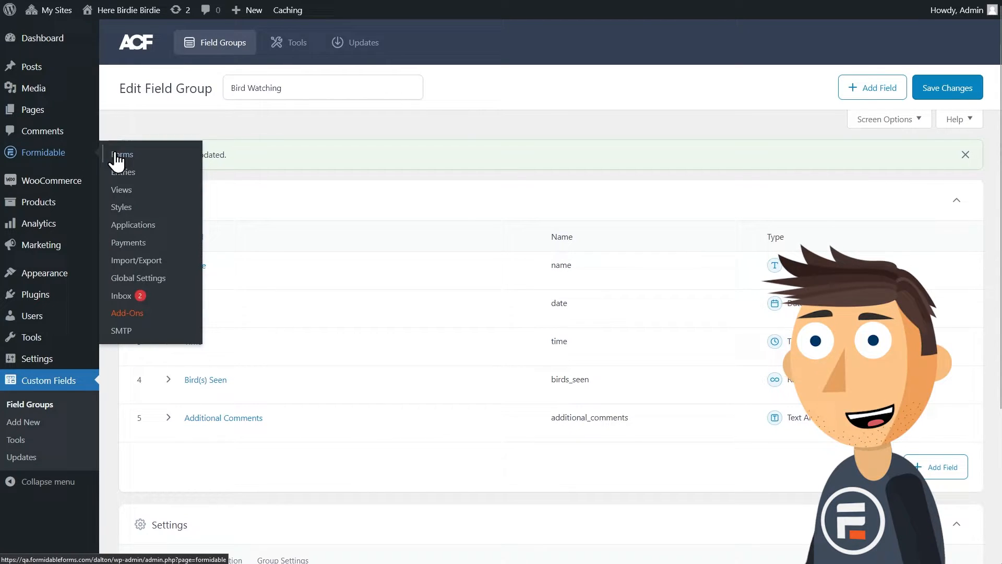
Step: Create a new Formidable form named Bird Watching
left_click(122, 154)
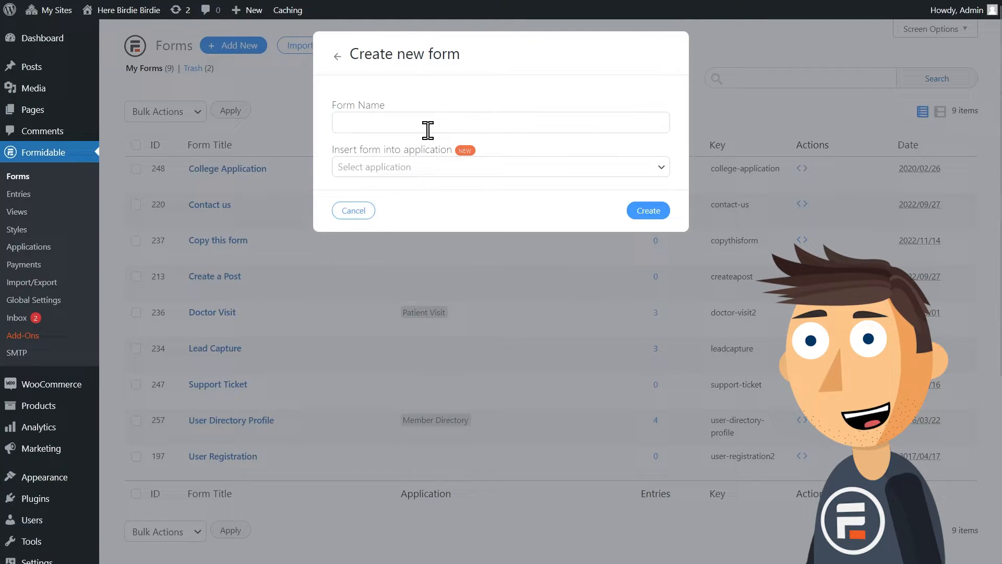
type("Bird Watching")
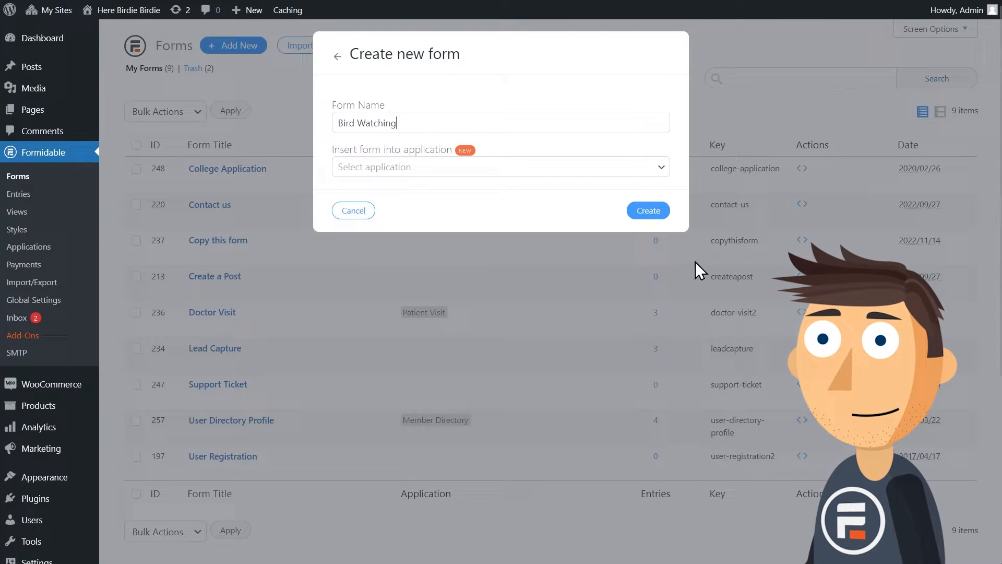
left_click(647, 210)
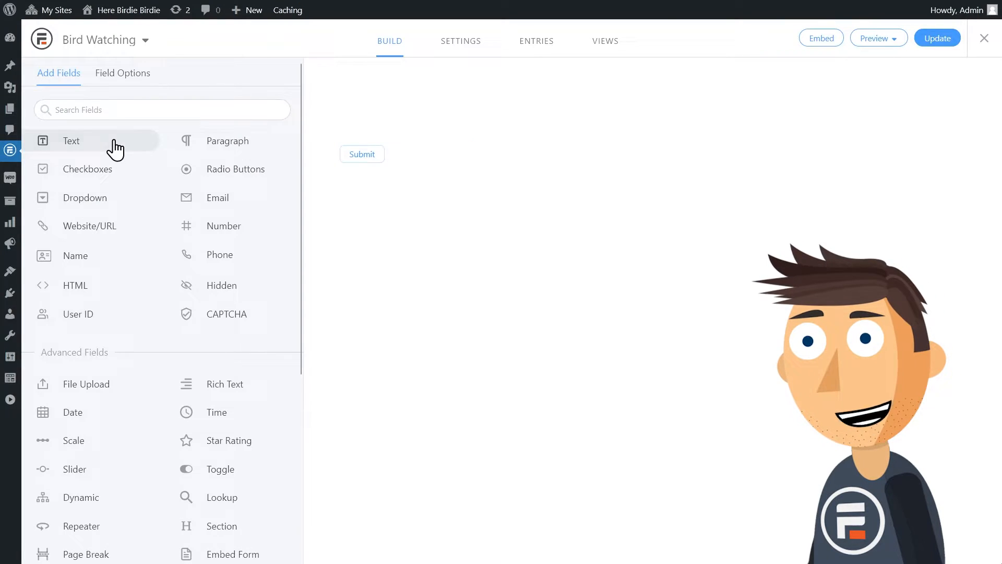
Step: Add Name your Post and Name text fields to the form
left_click(71, 141)
type("N")
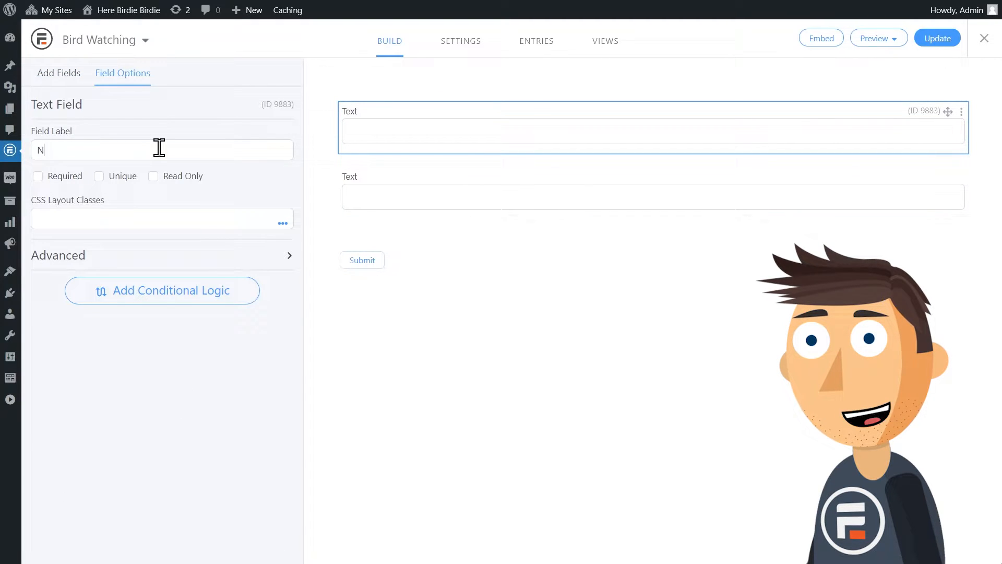
type("ame your Post")
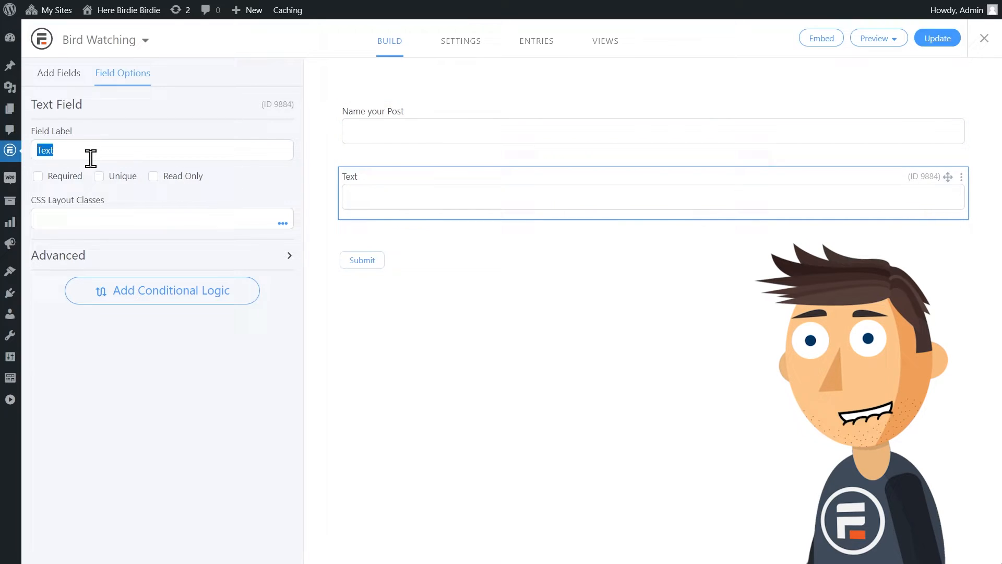
type("Name")
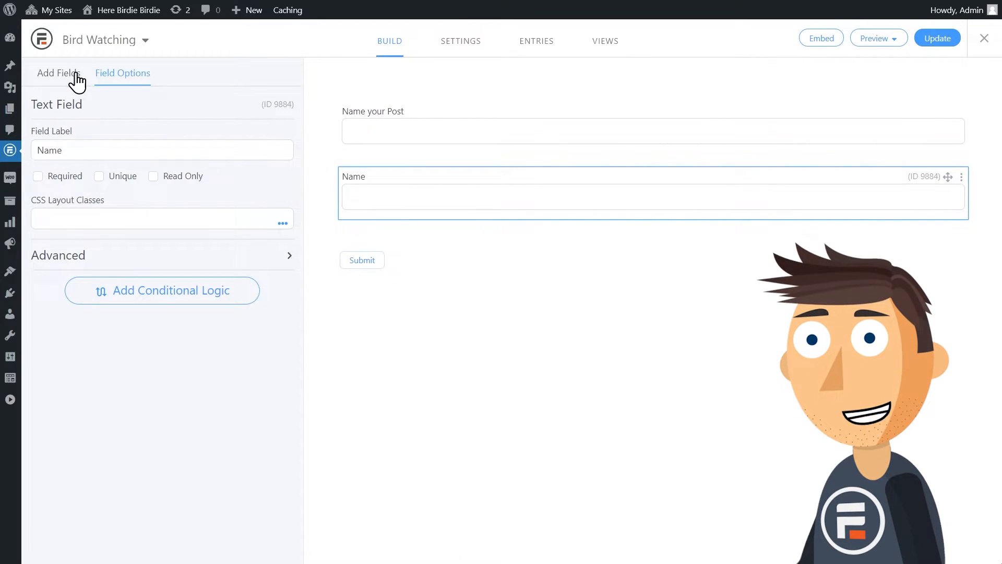
left_click(59, 73)
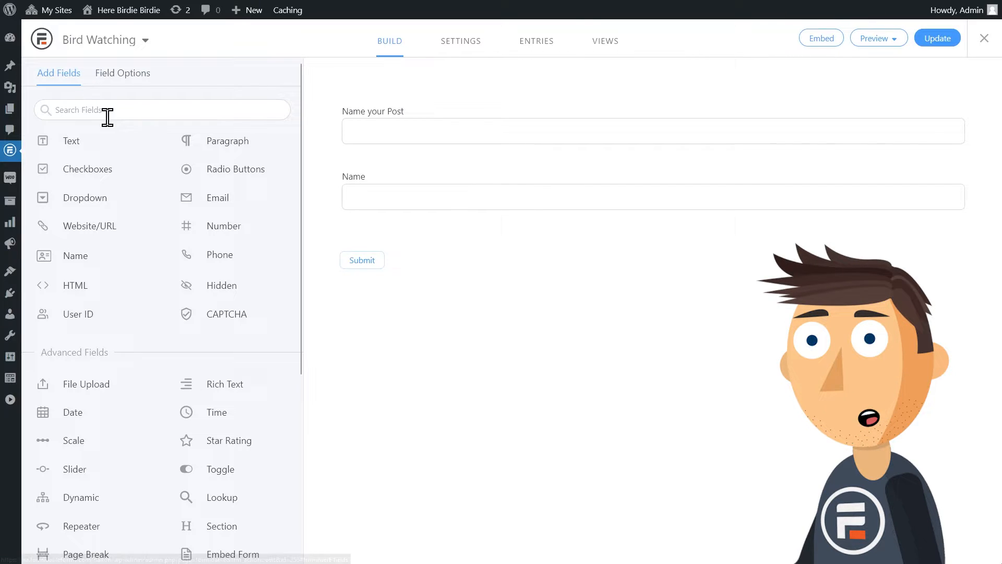
mouse_move(99, 415)
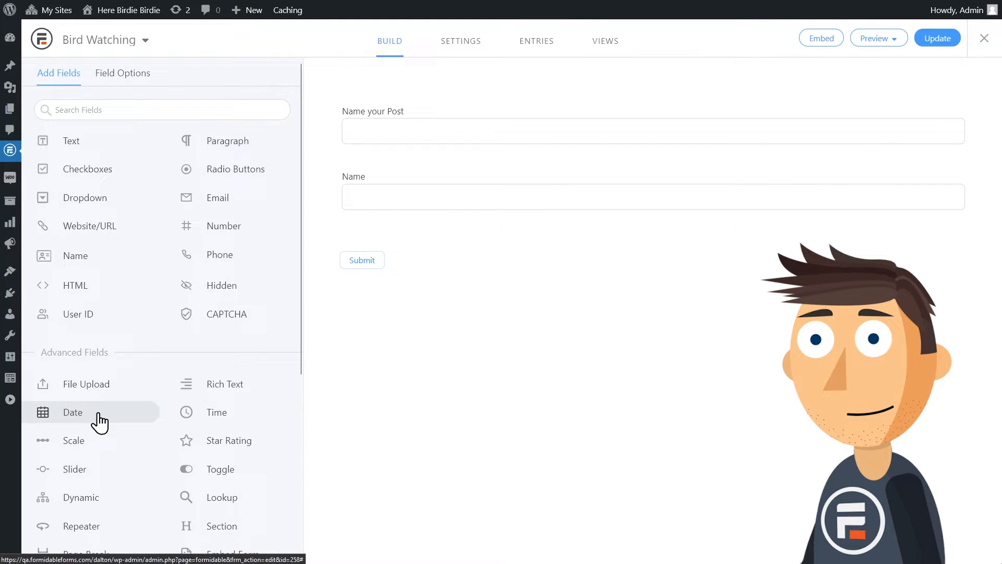
Step: Add Date, Time and a repeater with What Birds did You See? and How Many did You See? fields
left_click(72, 412)
type("What Birds did")
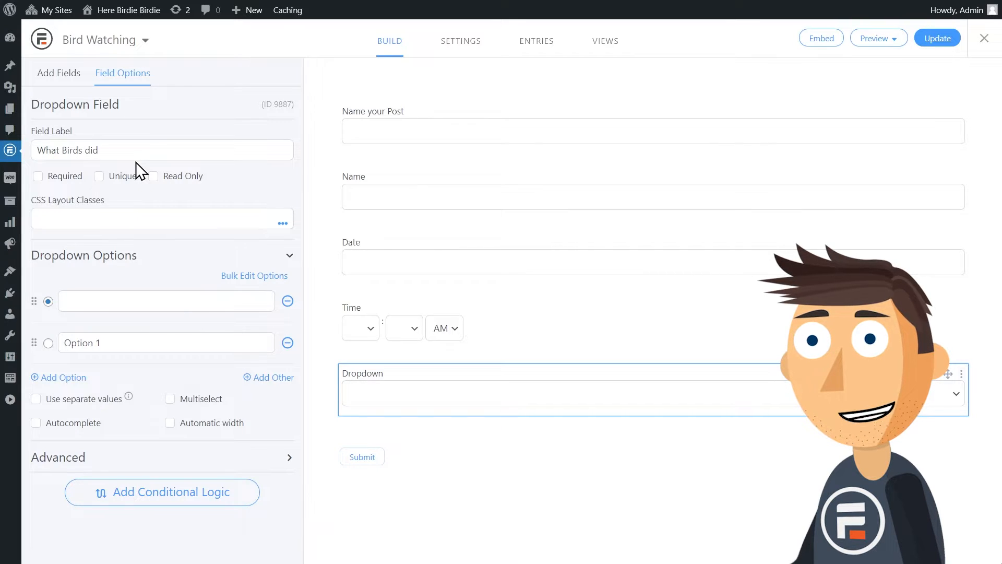
left_click(58, 74)
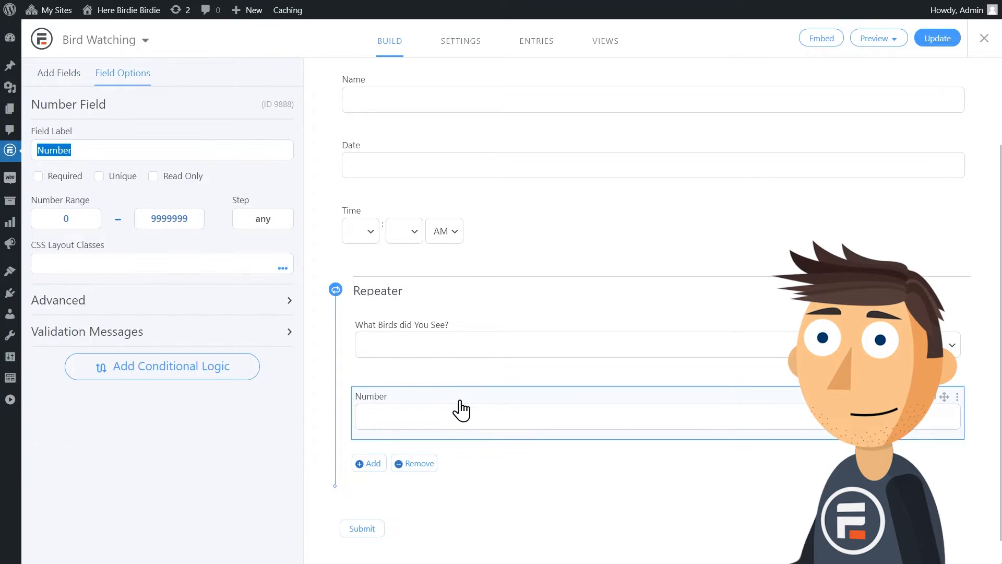
type("How Many did You See?")
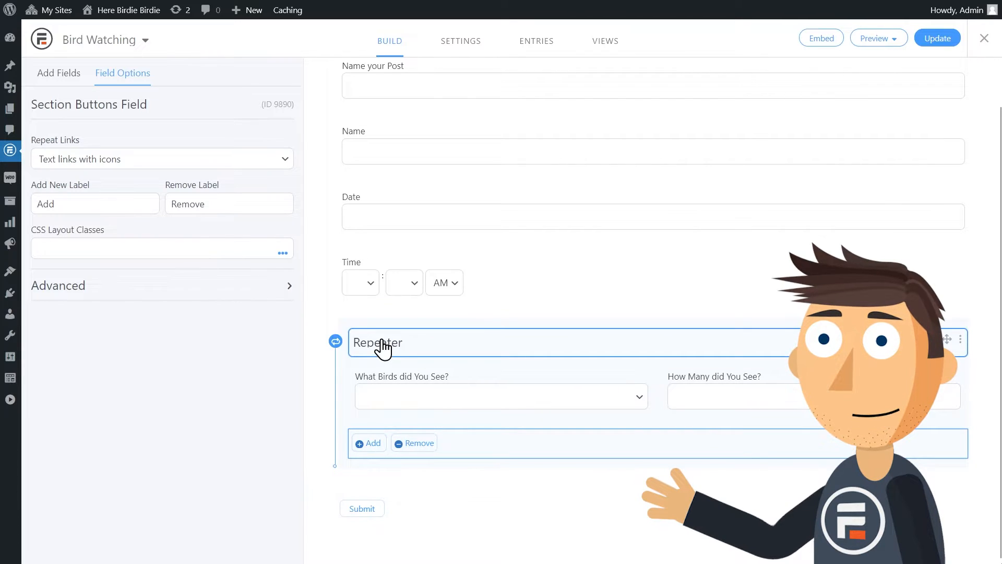
Step: Label the repeater Bird Watching and add an Additional Comments paragraph field below it
left_click(376, 343)
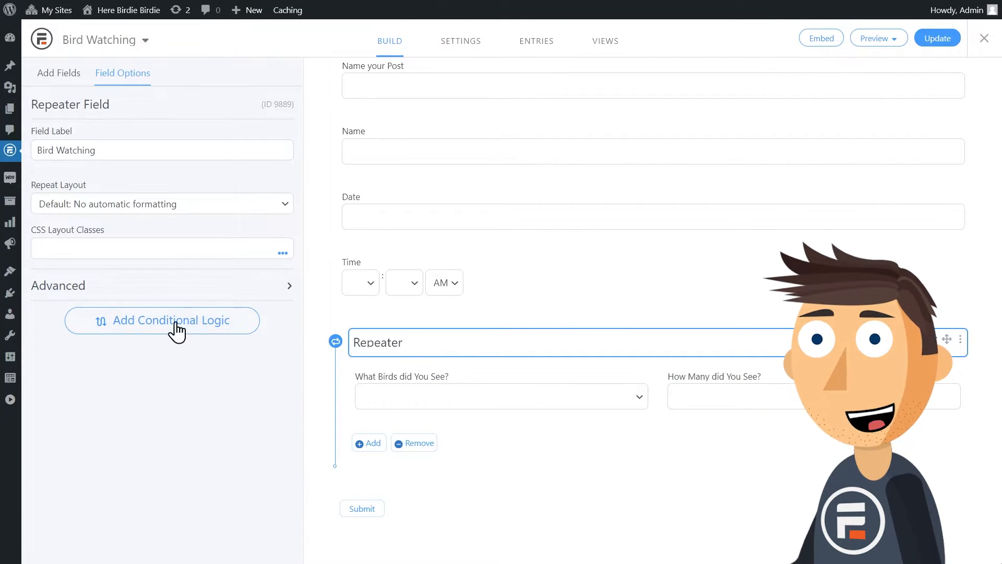
left_click(58, 73)
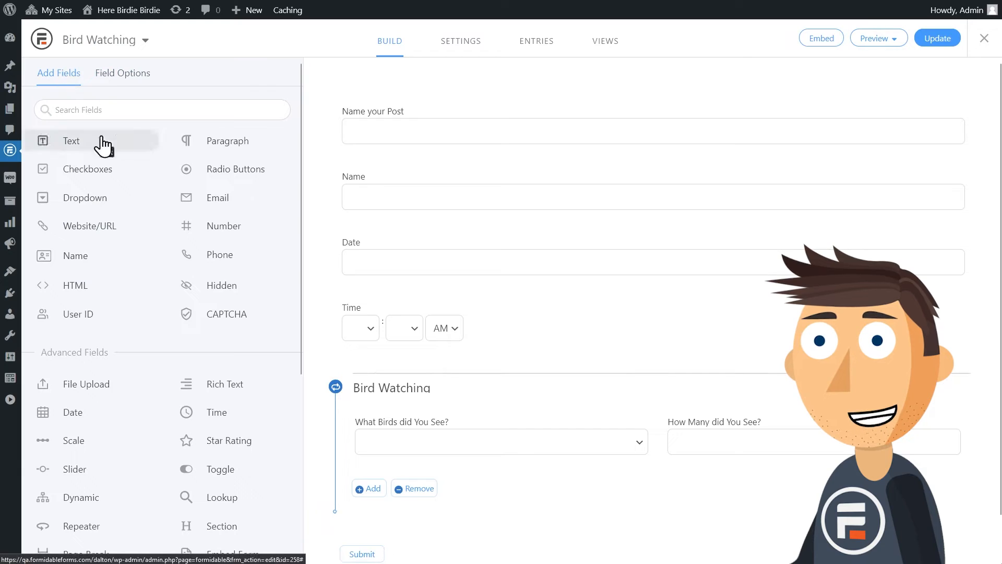
left_click(227, 141)
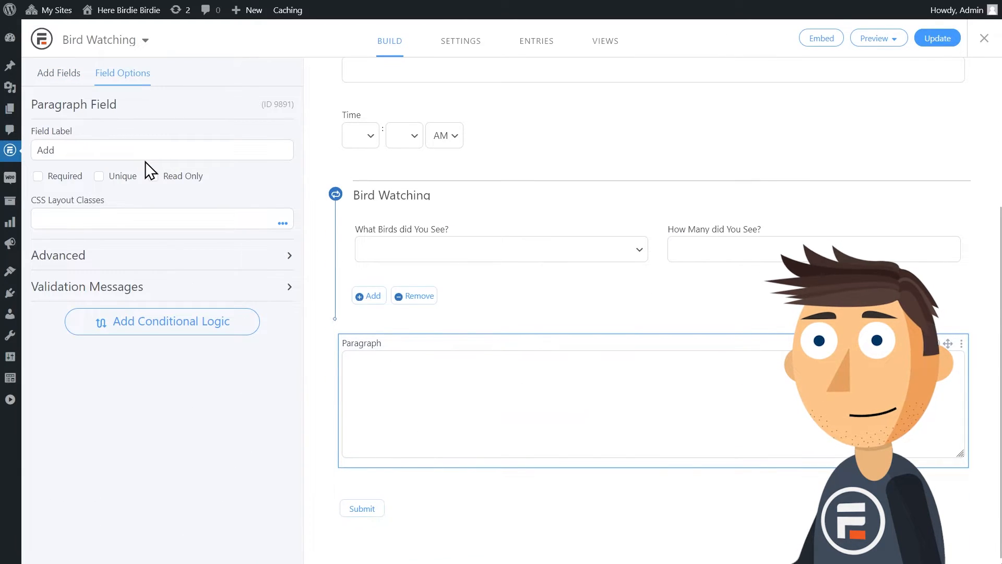
type("Additional Comments")
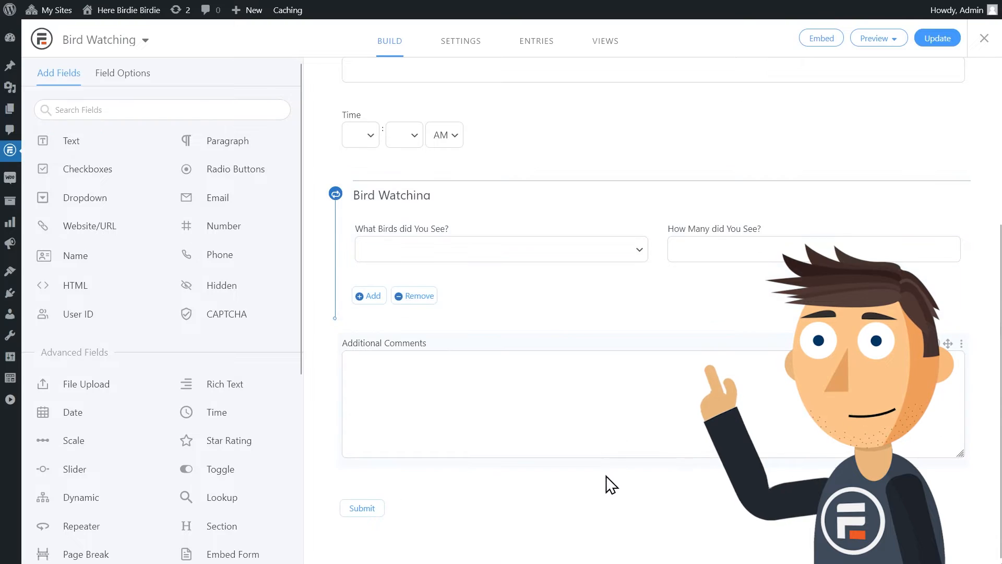
Step: Add a Create Post action under Actions & Notifications with Post Title set to Name your Post
left_click(461, 41)
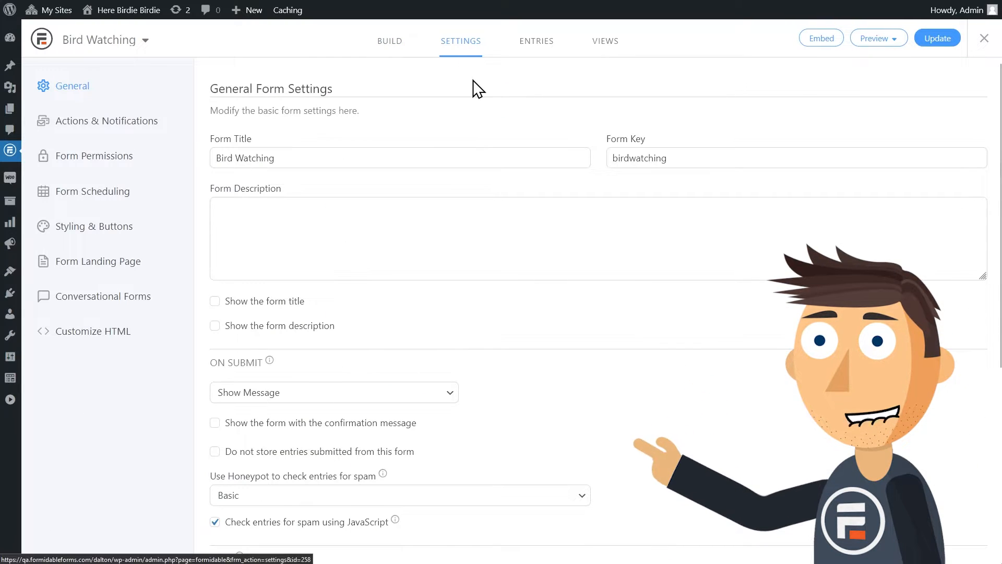
left_click(106, 121)
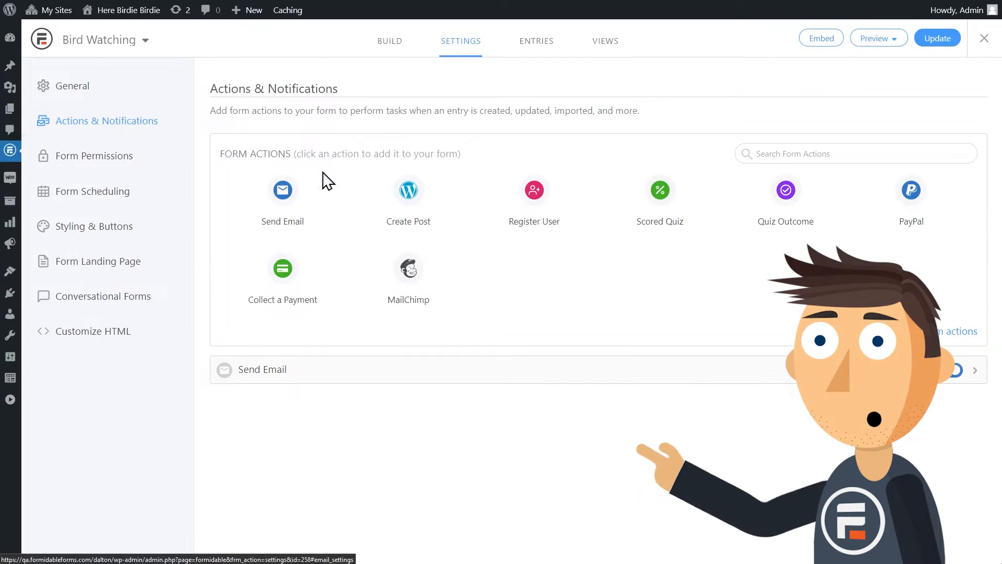
left_click(408, 190)
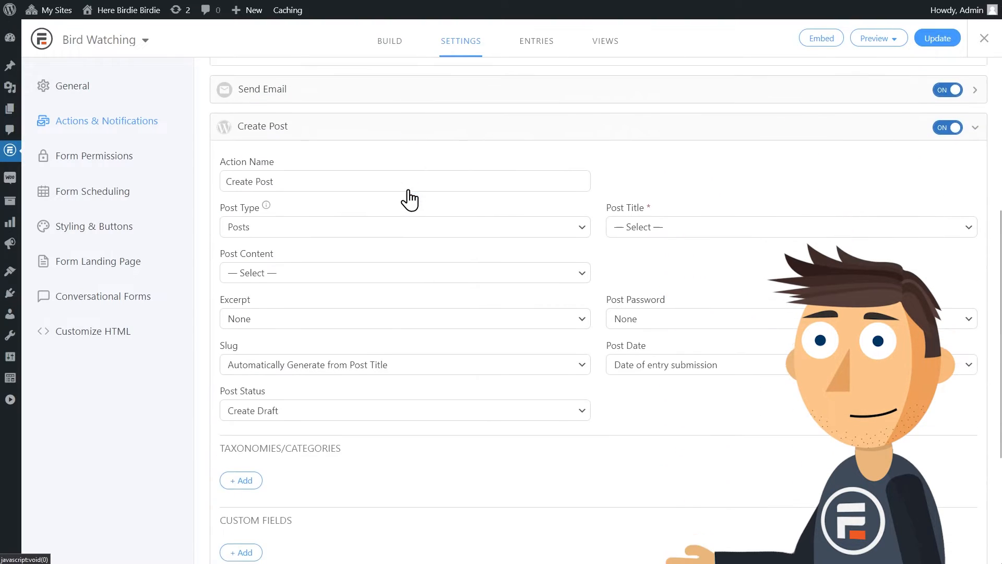
scroll("down", 3)
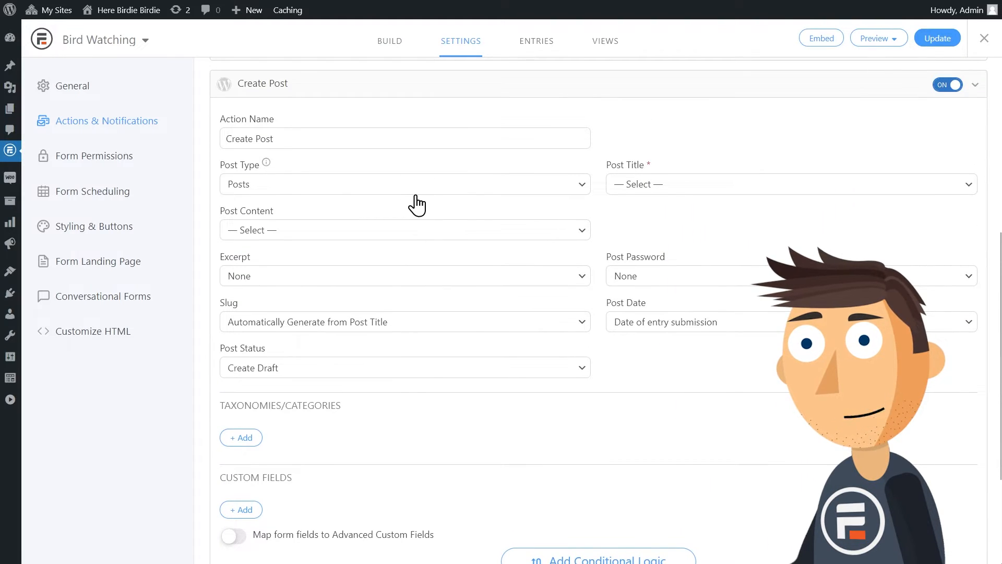
left_click(790, 184)
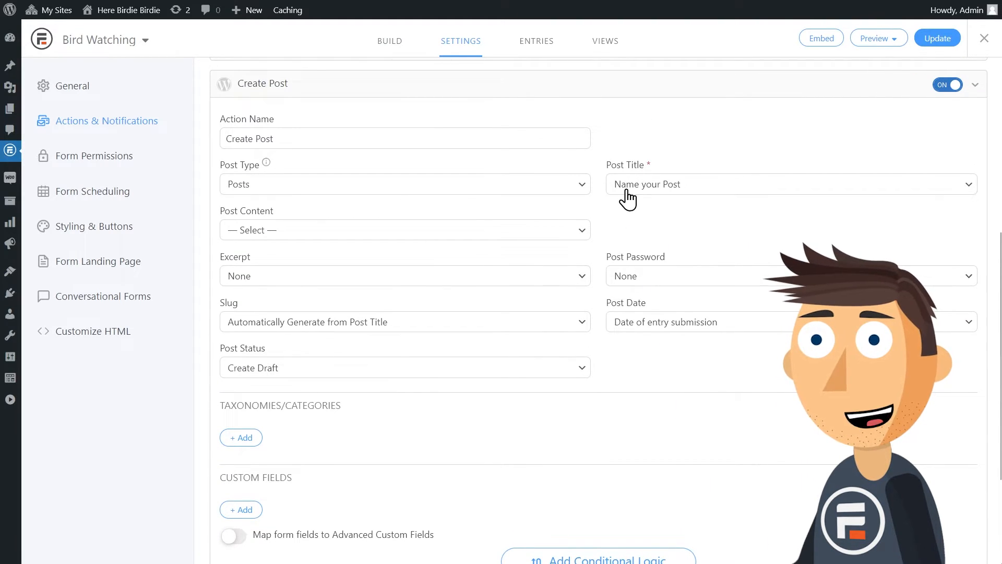
scroll("down", 3)
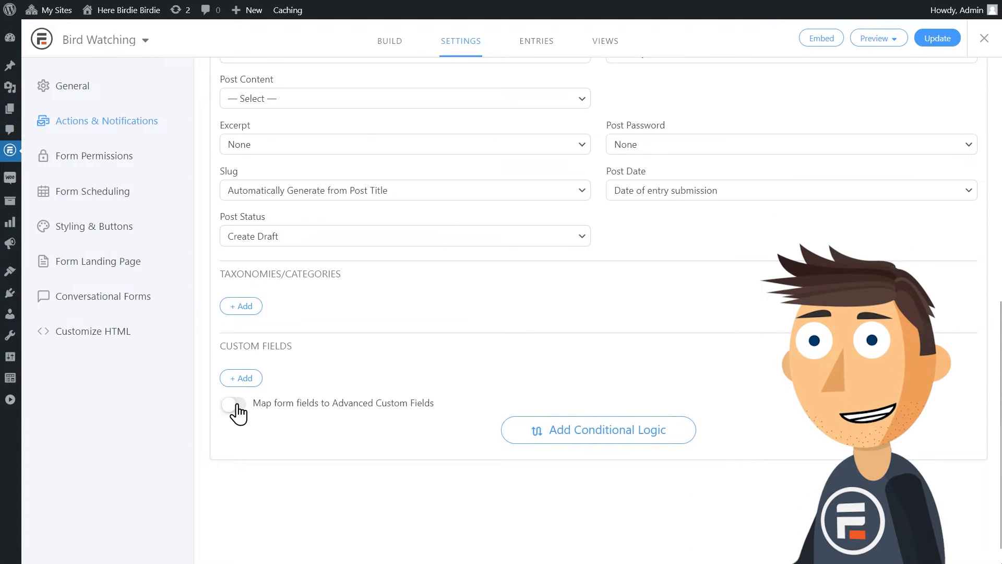
Step: Enable mapping to Advanced Custom Fields and choose the Bird Watching field group
left_click(233, 403)
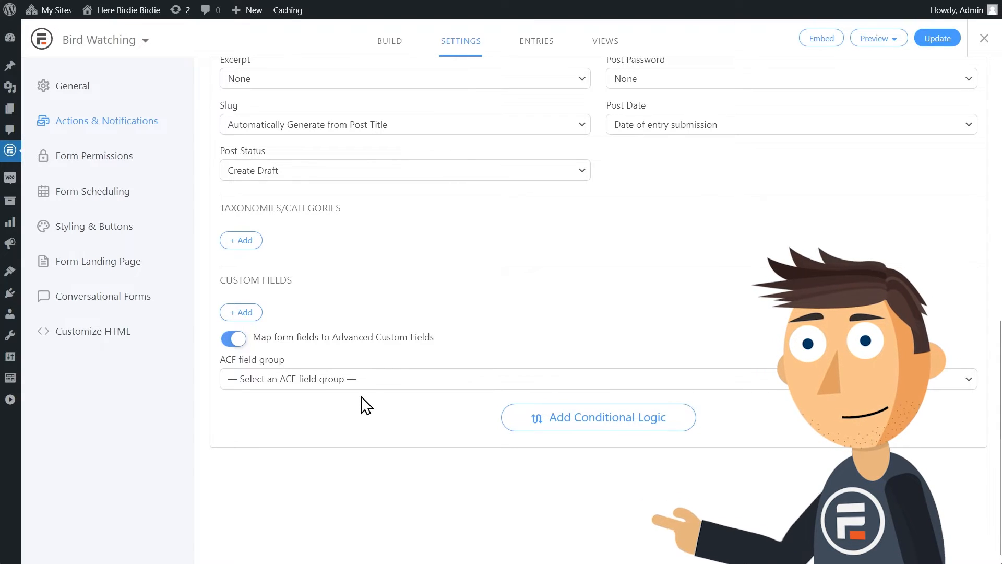
left_click(594, 378)
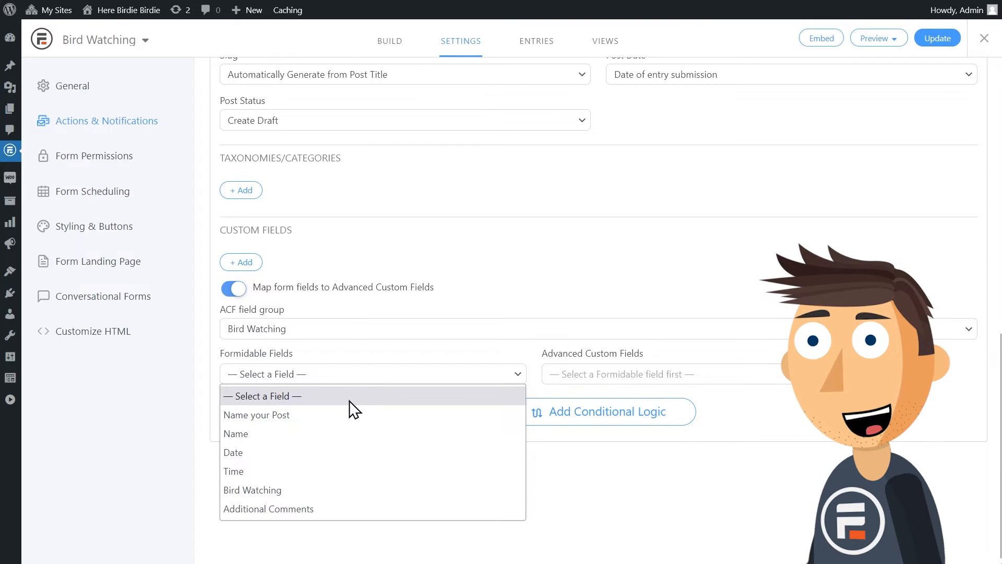
Step: Map Name, Date and Time to their matching ACF fields
left_click(235, 433)
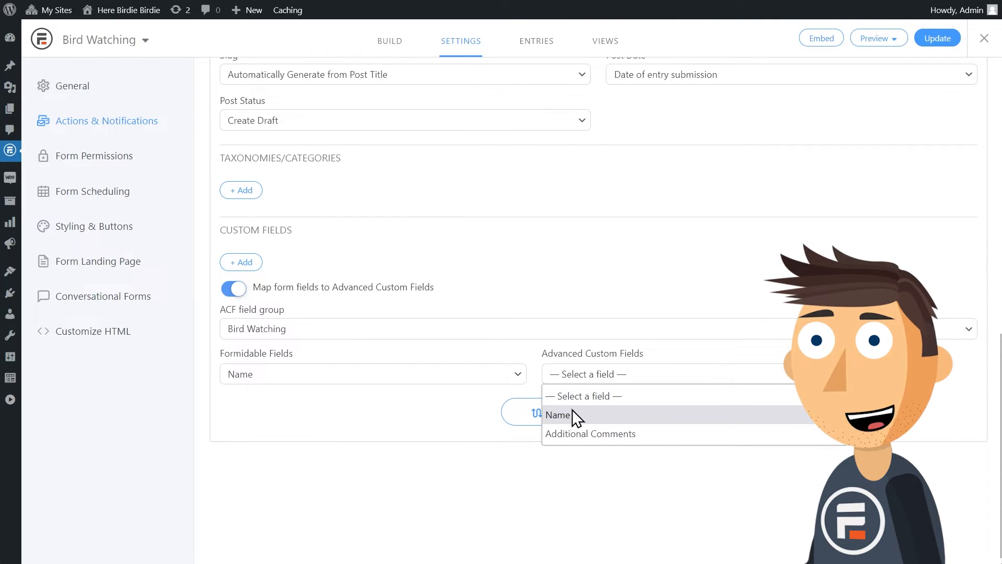
left_click(558, 415)
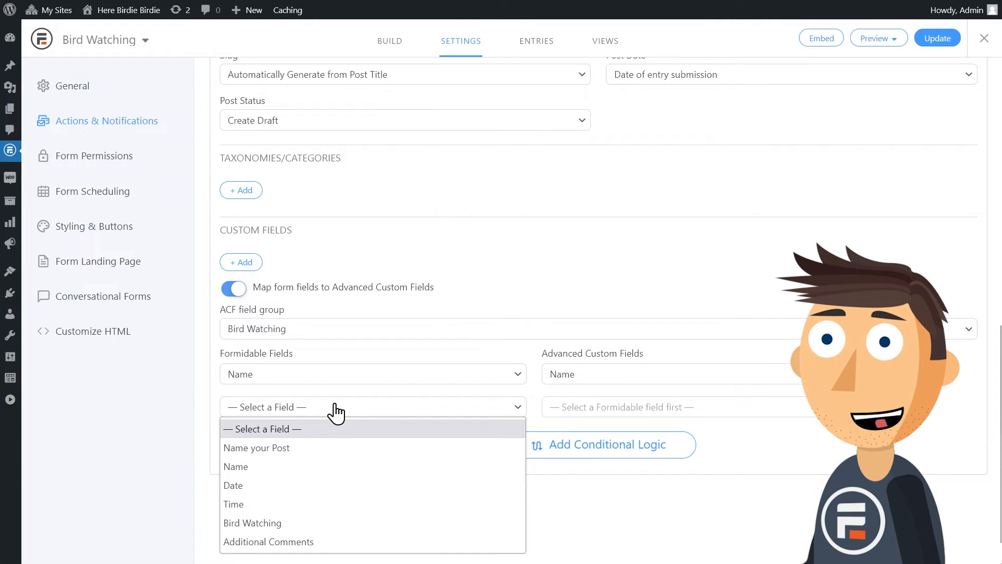
left_click(232, 486)
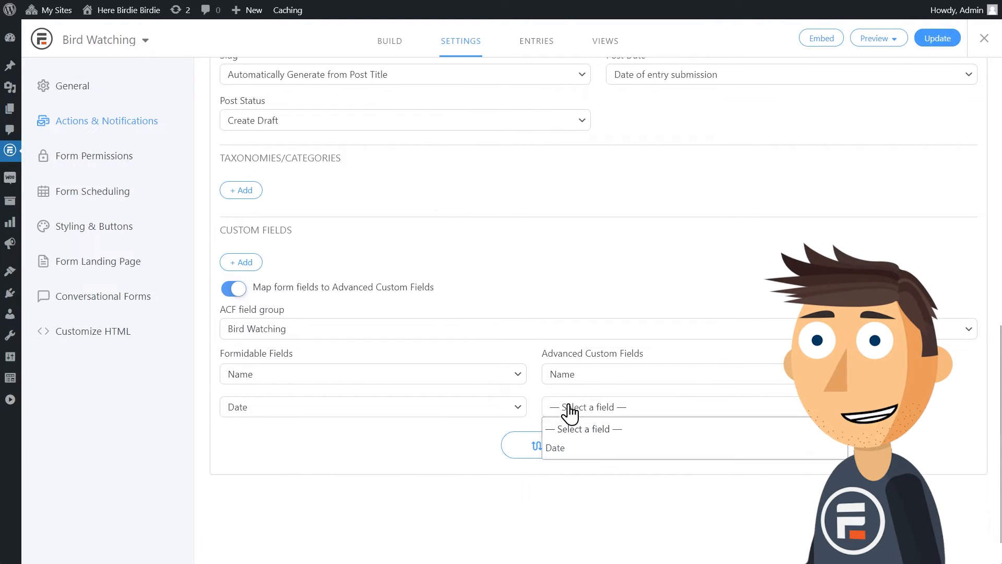
left_click(555, 448)
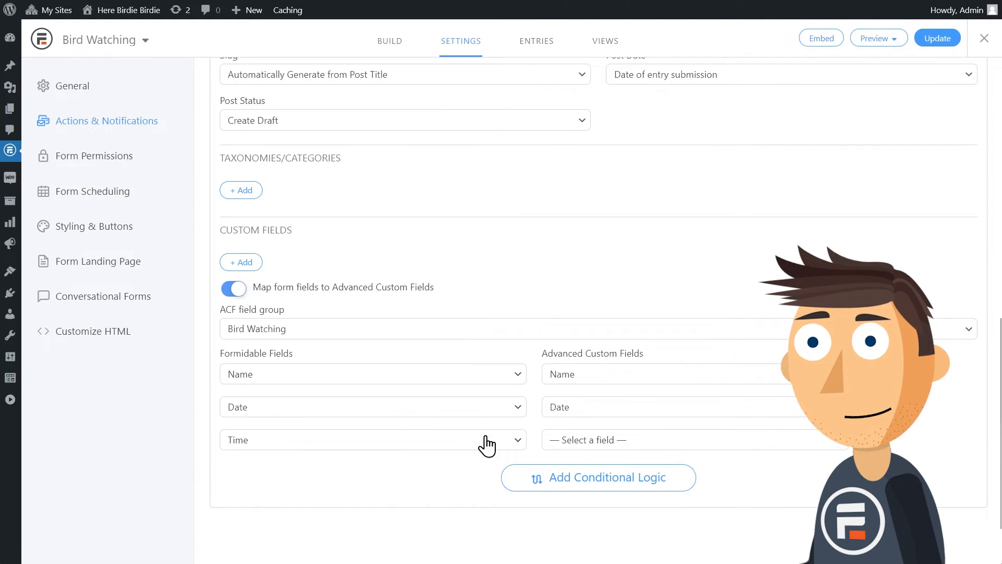
left_click(690, 439)
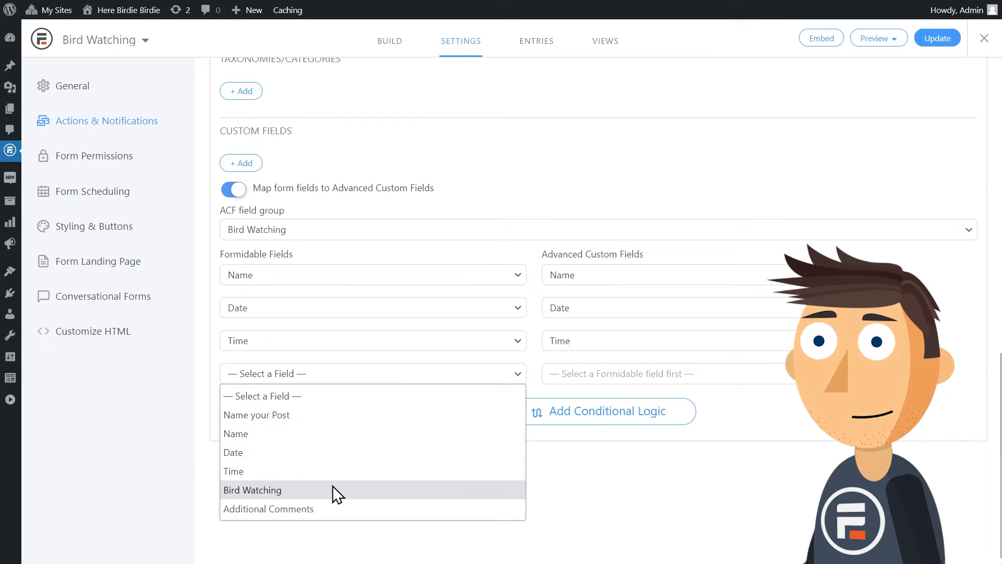
Step: Map the repeater to Bird(s) Seen with sub-fields Bird Seen and Number Seen, and Additional Comments to its ACF field
left_click(251, 489)
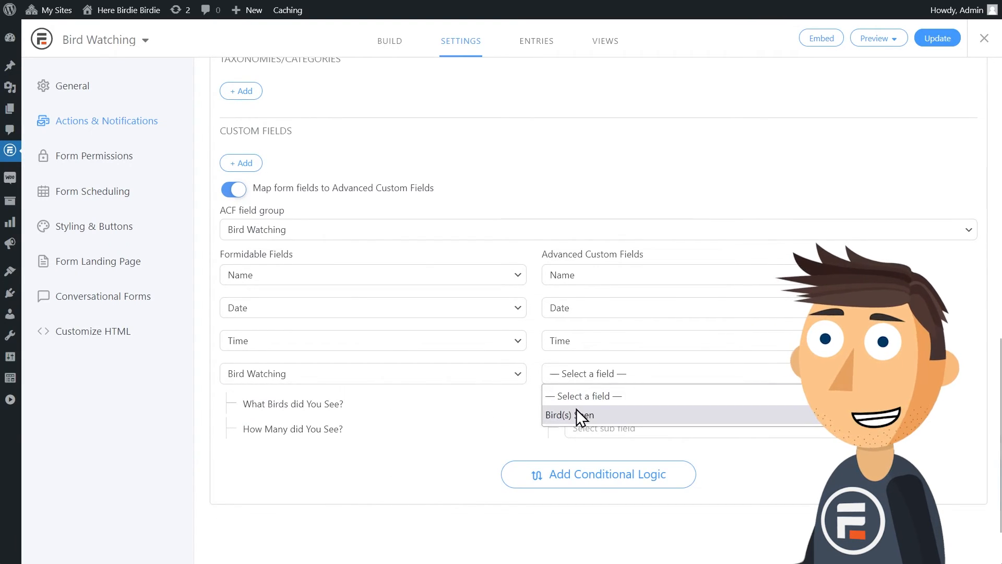
left_click(564, 414)
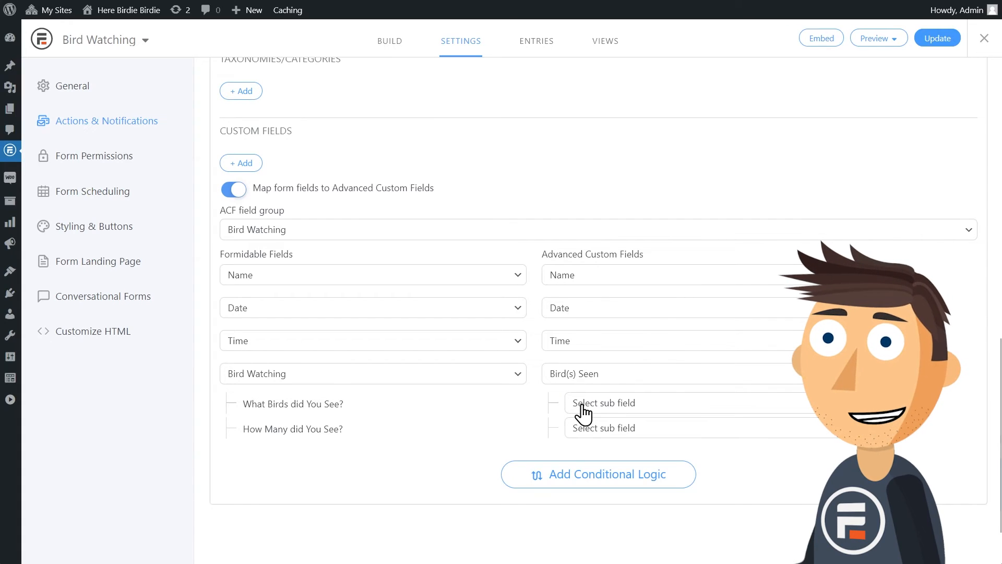
left_click(604, 403)
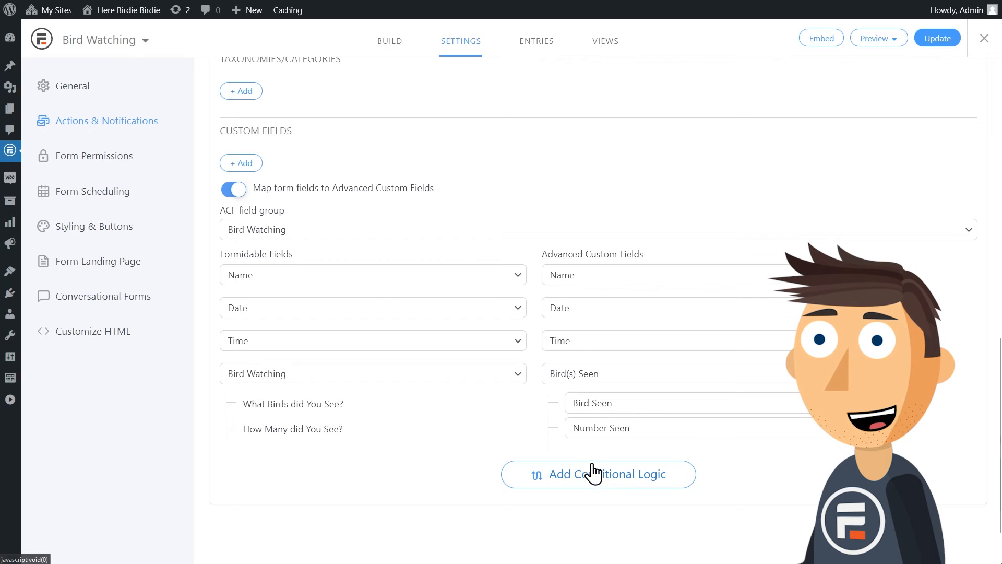
left_click(597, 473)
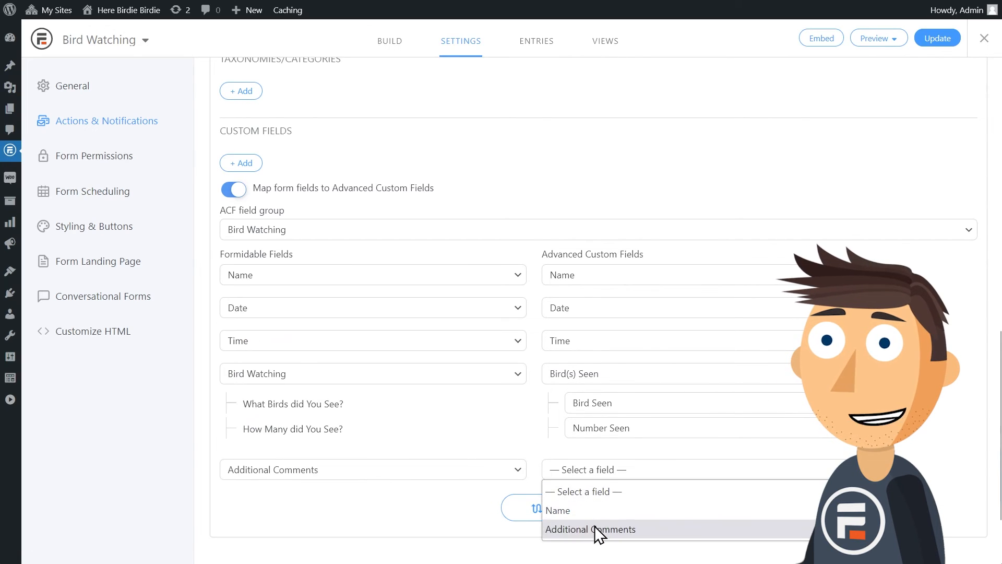
left_click(588, 528)
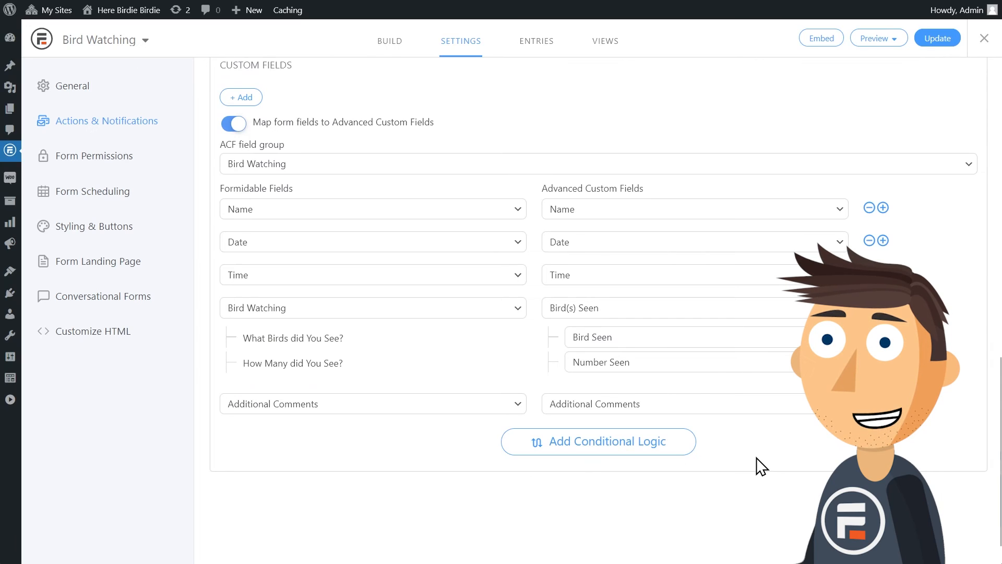